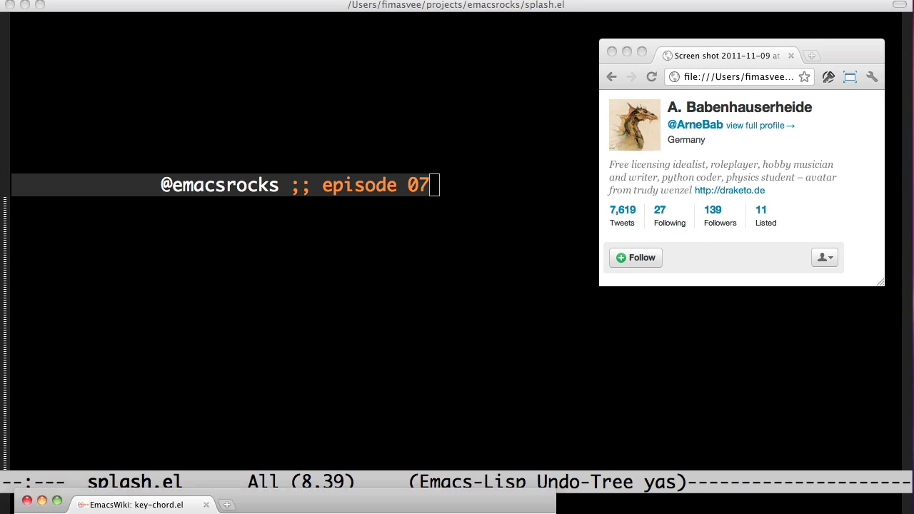
Switch from splash.el to the *scratch1* js-mode buffer with the misspelled 'Its spelld wrong' function
left_click(136, 505)
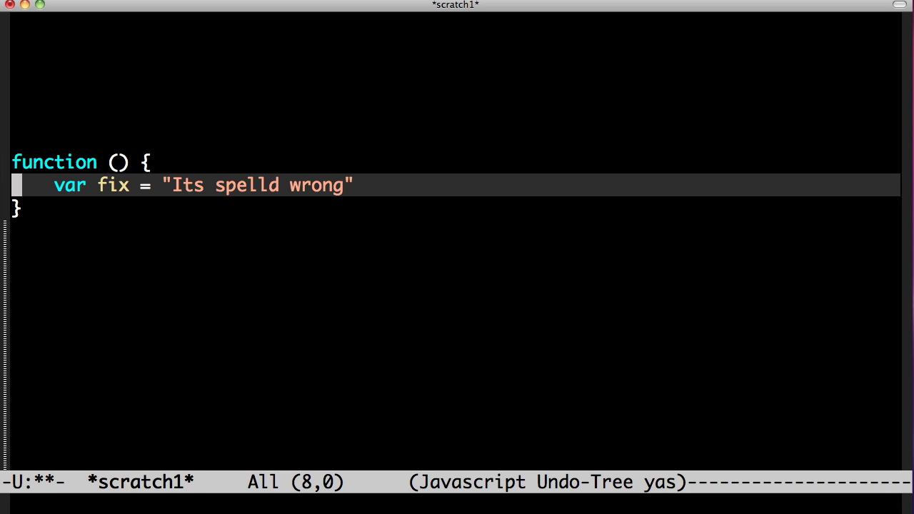
Fix the line to var fixed = "It's spelled wrong"; using fg jumps and ;;
key("t")
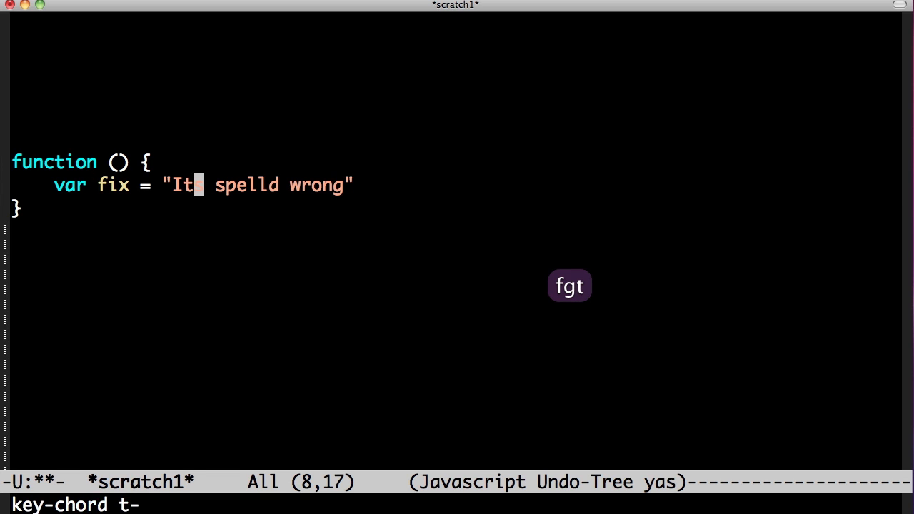
type("'")
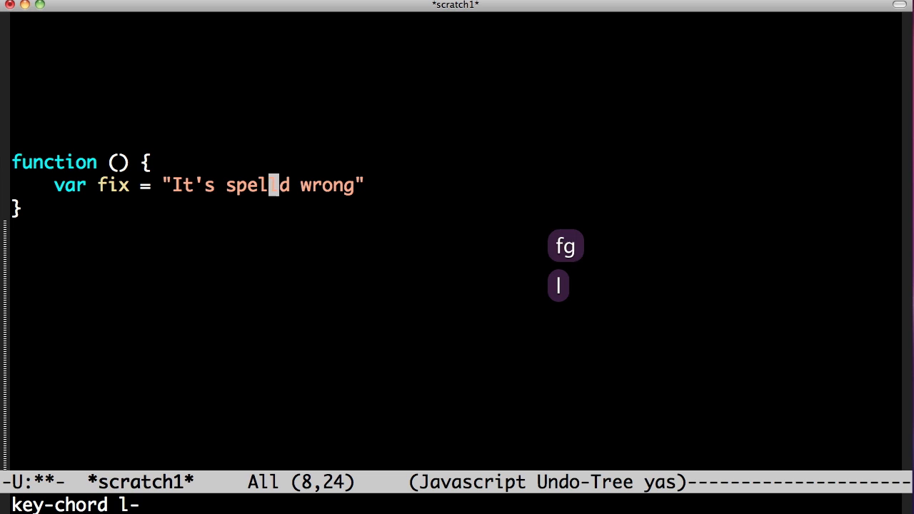
type("le")
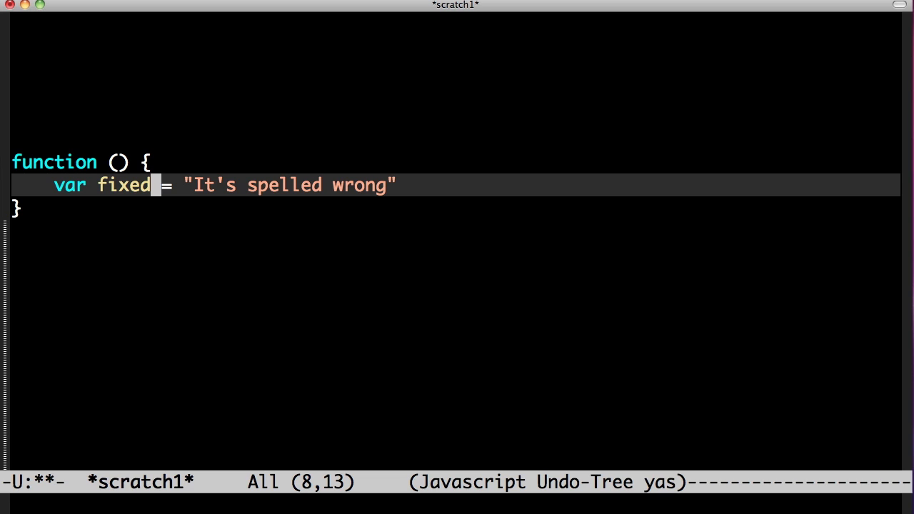
type(";")
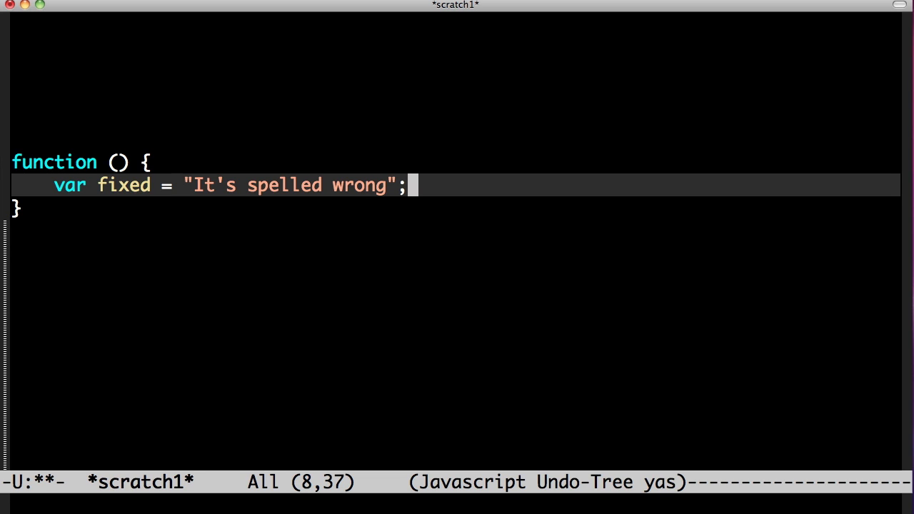
key("ctrl+x")
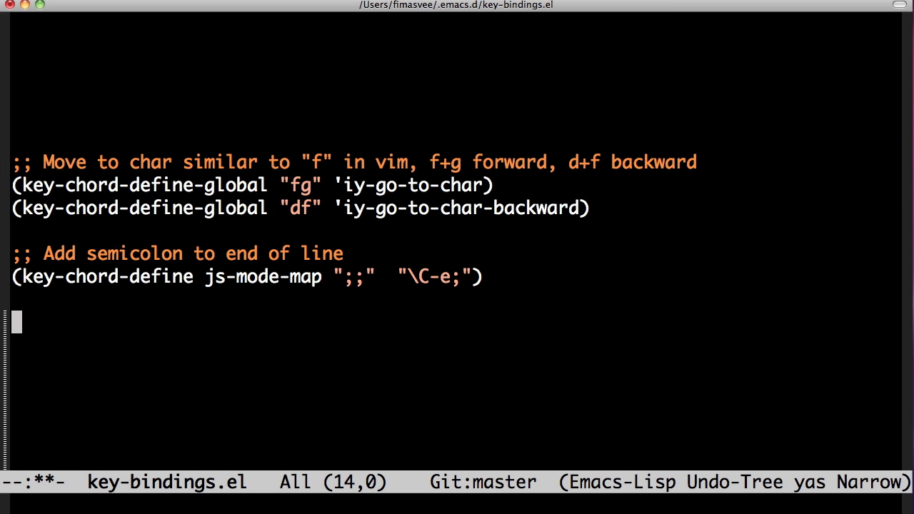
Append "- not recommended for lisp mode!" to the semicolon chord comment, then press C-x r
type("- not recommended")
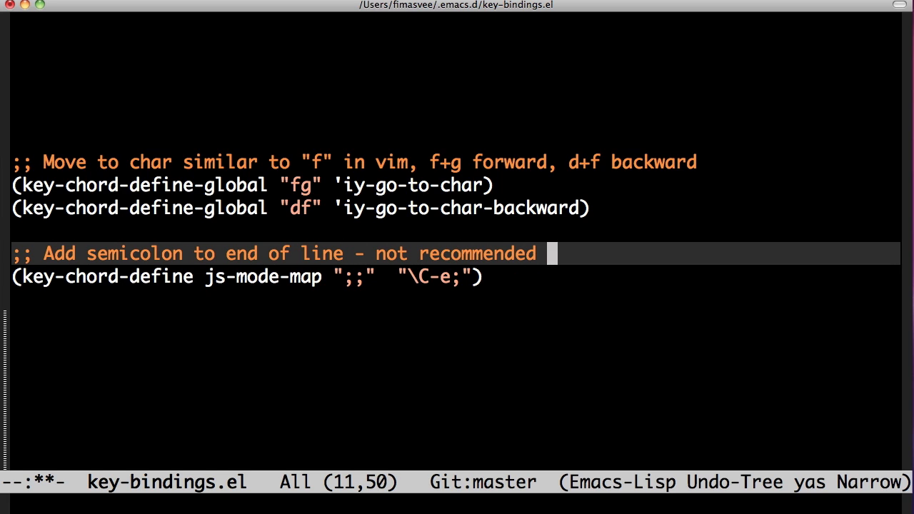
type("for lisp mode!")
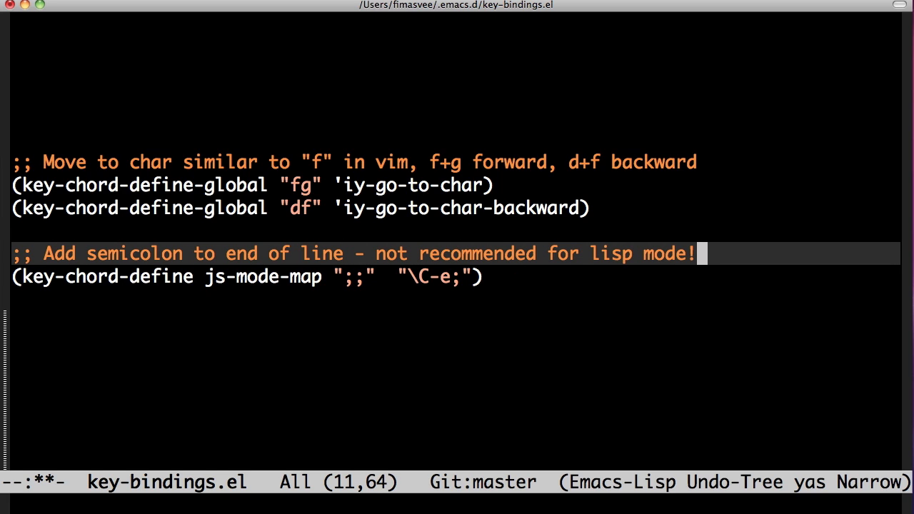
key("C-x r")
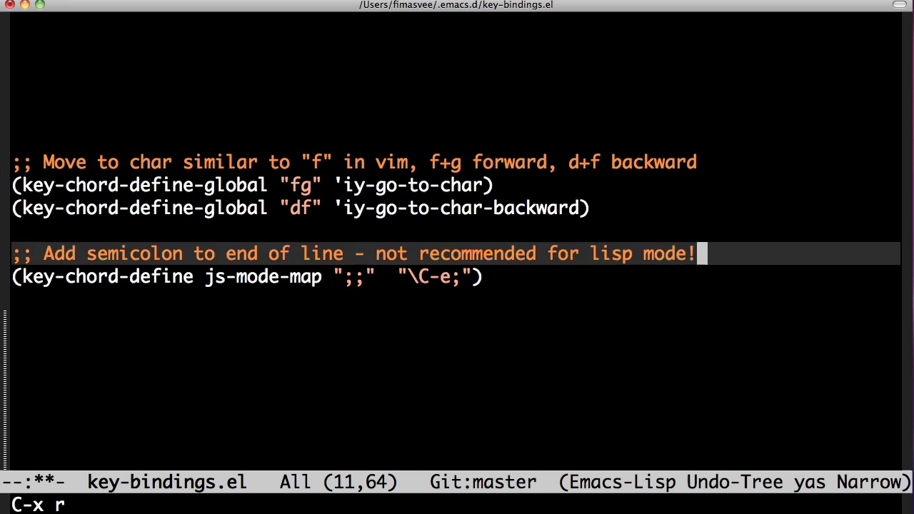